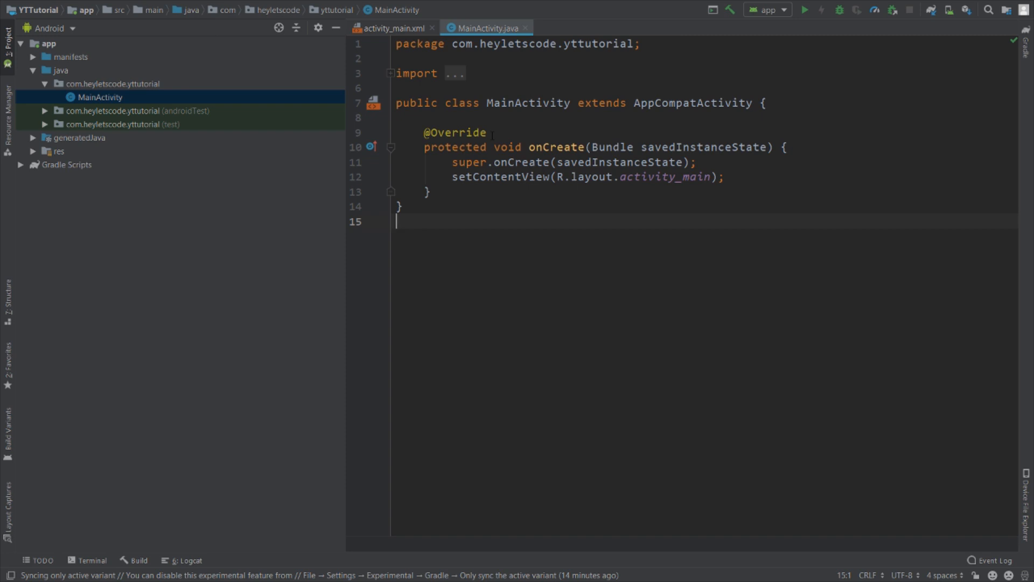
mouse_move(99, 72)
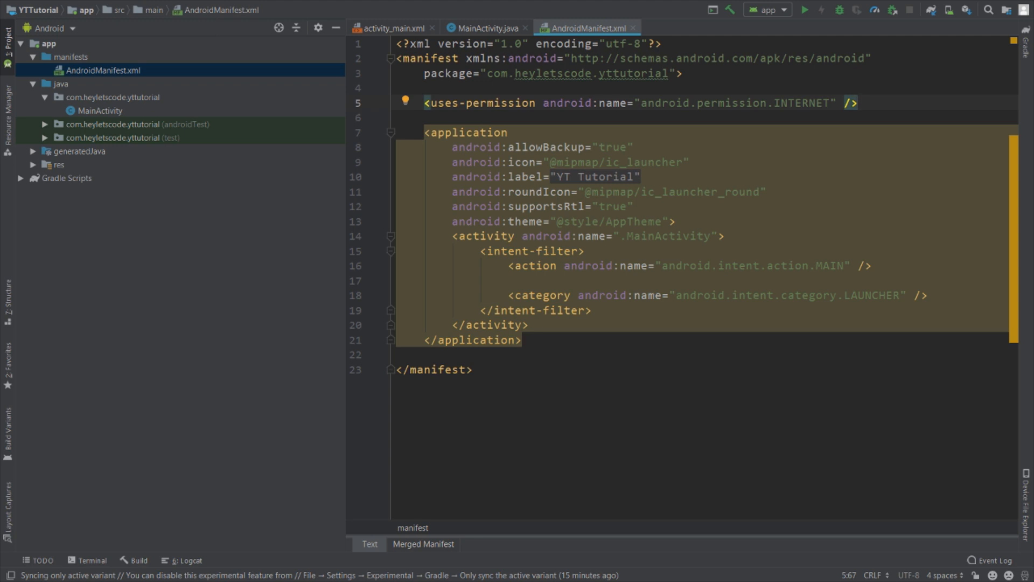
Add android:usesCleartextTraffic="true" to the manifest's application element alongside the INTERNET permission.
type("use")
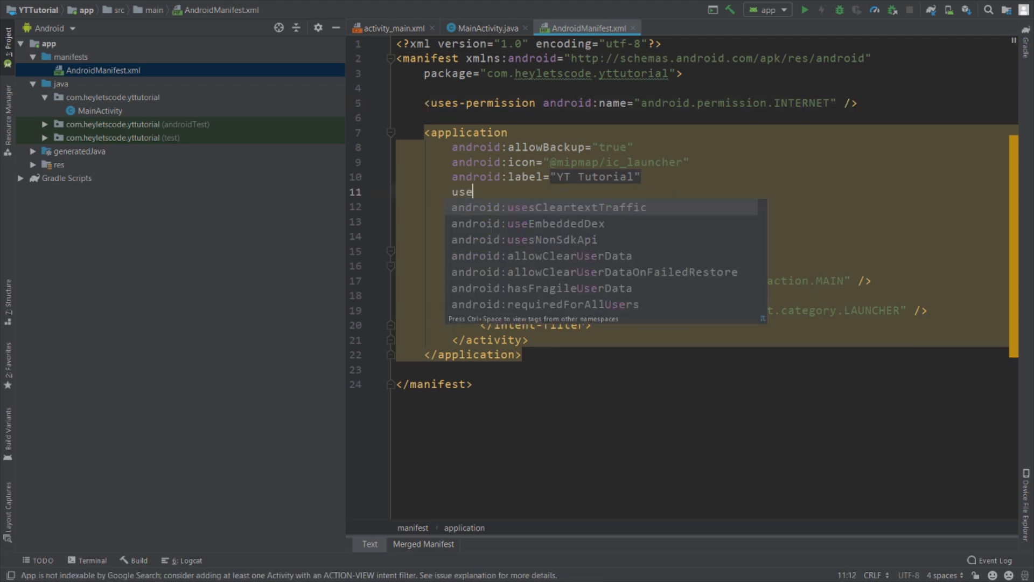
left_click(536, 207)
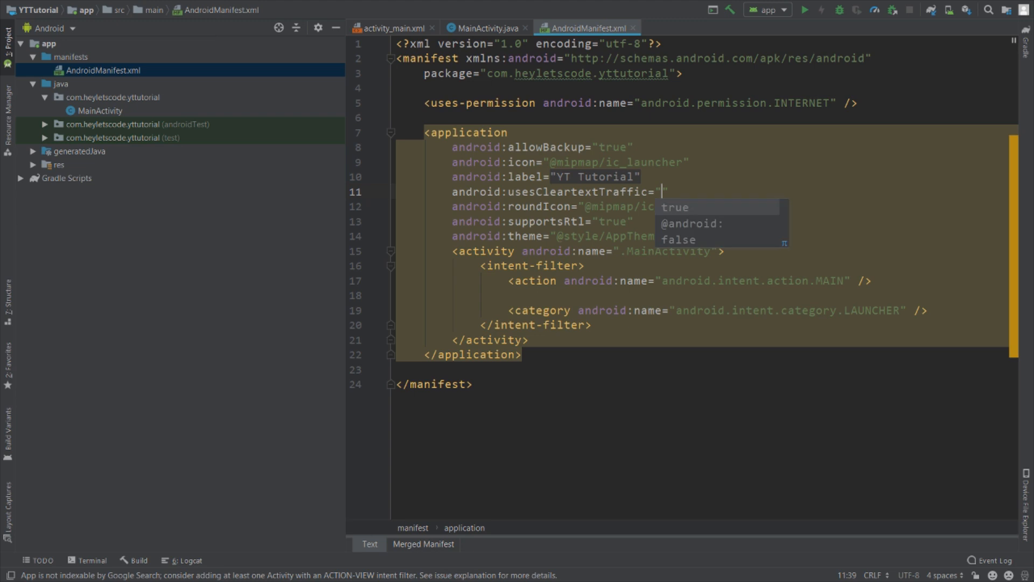
left_click(674, 206)
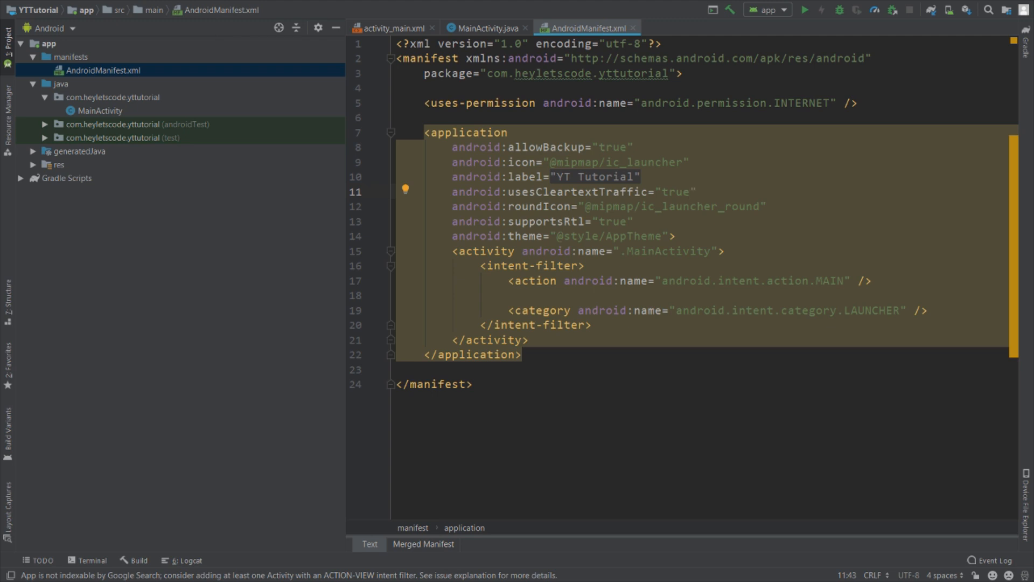
left_click(689, 192)
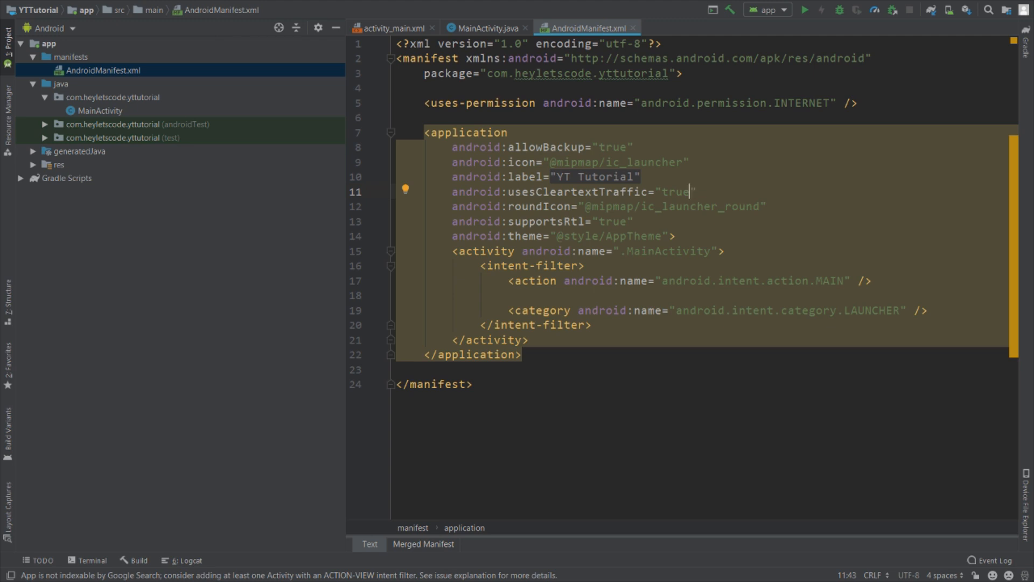
Change the root of activity_main.xml to a RelativeLayout.
left_click(388, 28)
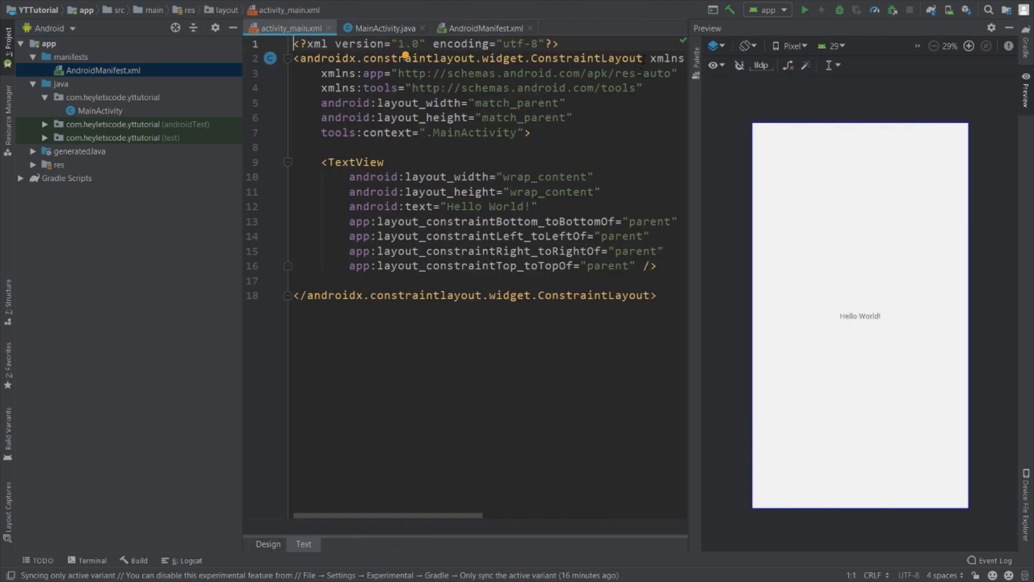
type("RelativeLayout xmlns:android=\"http://schemas.android.co")
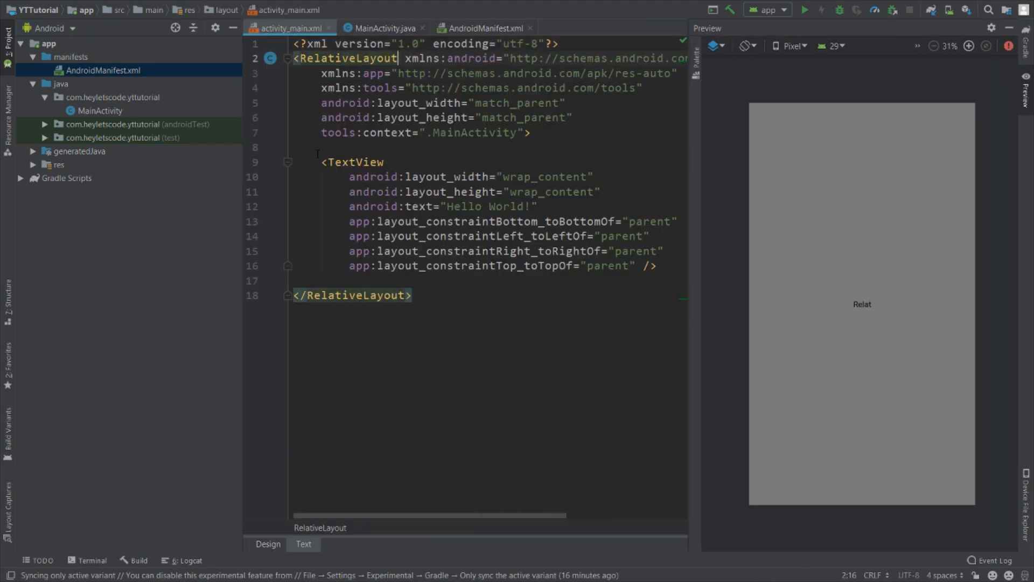
key("Delete")
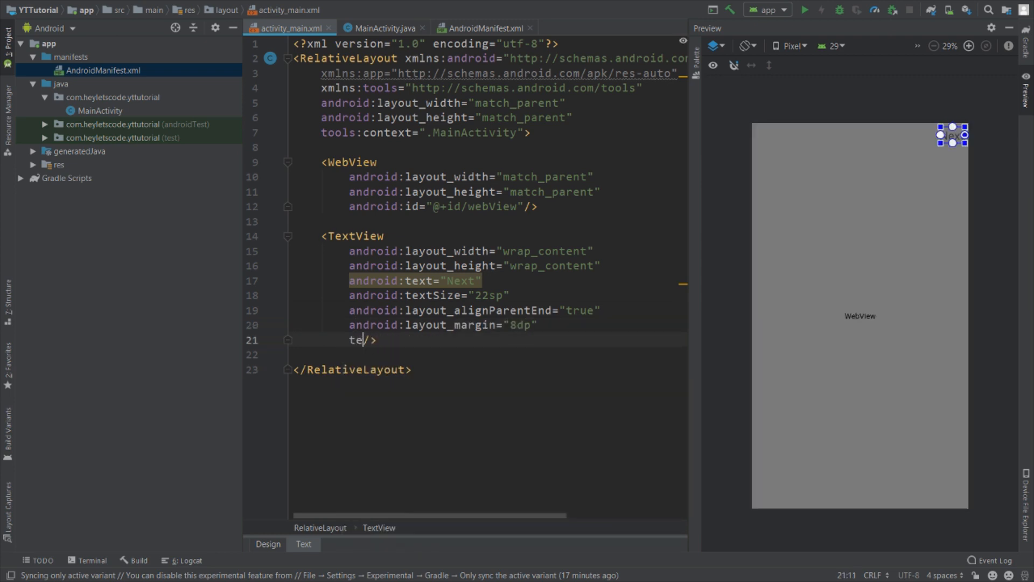
Style the Next text with colorAccent and add a Back TextView with margin, text styling and an id.
type("android:textColor=\"@color/colorAccent\"")
type("android:text=\"\"/>")
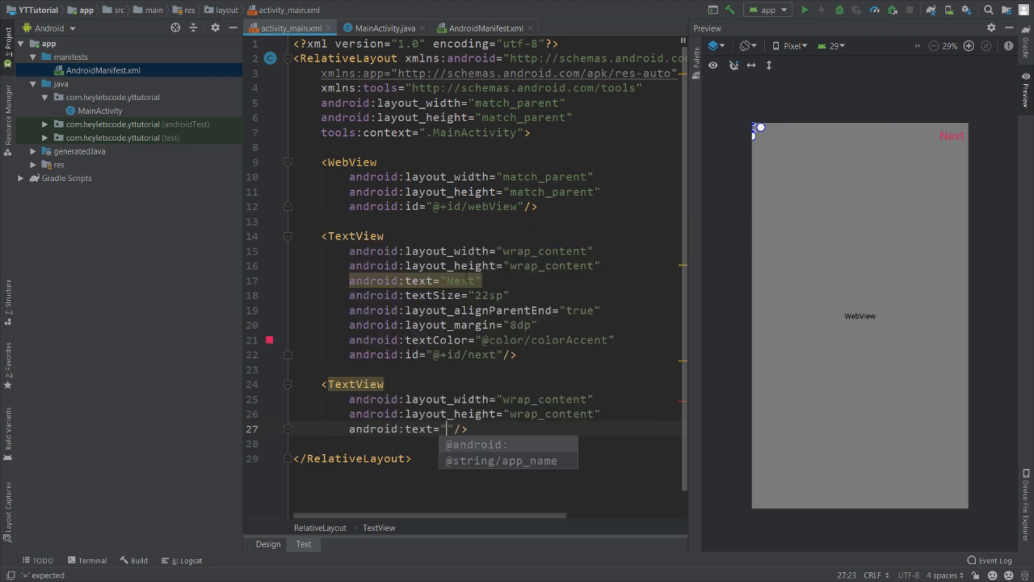
type("Back")
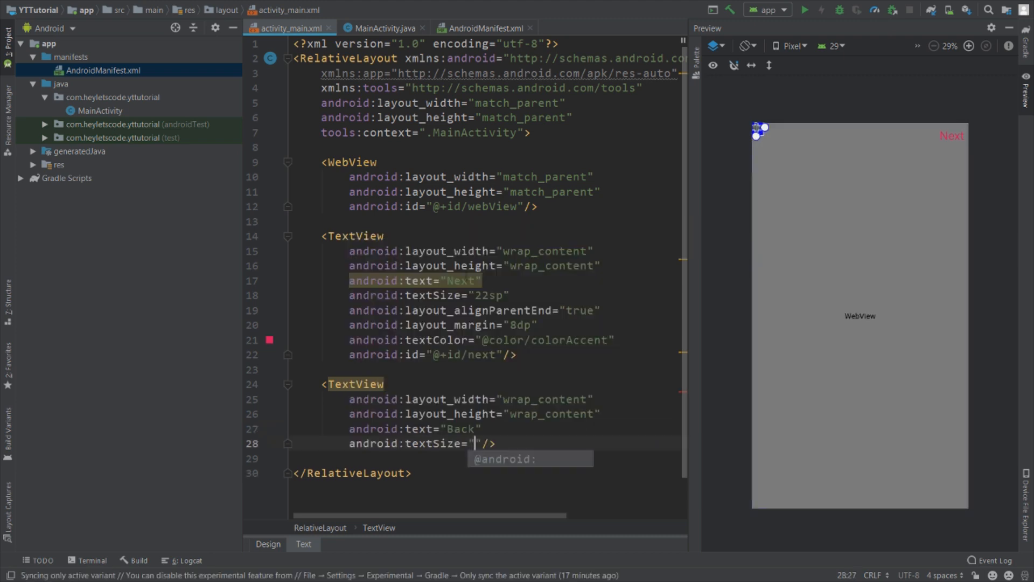
type("mar/>")
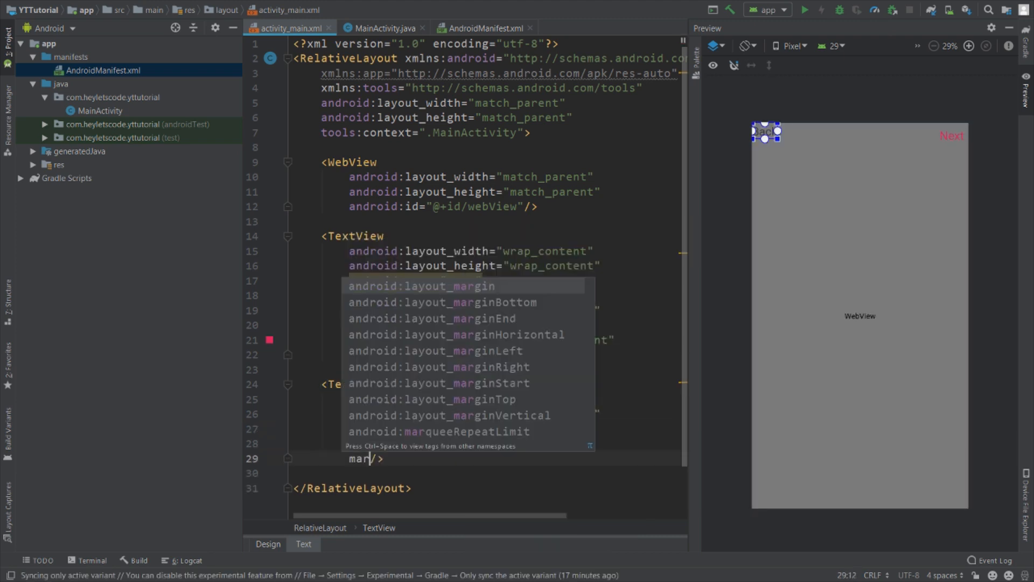
type("textColor=\"@colo")
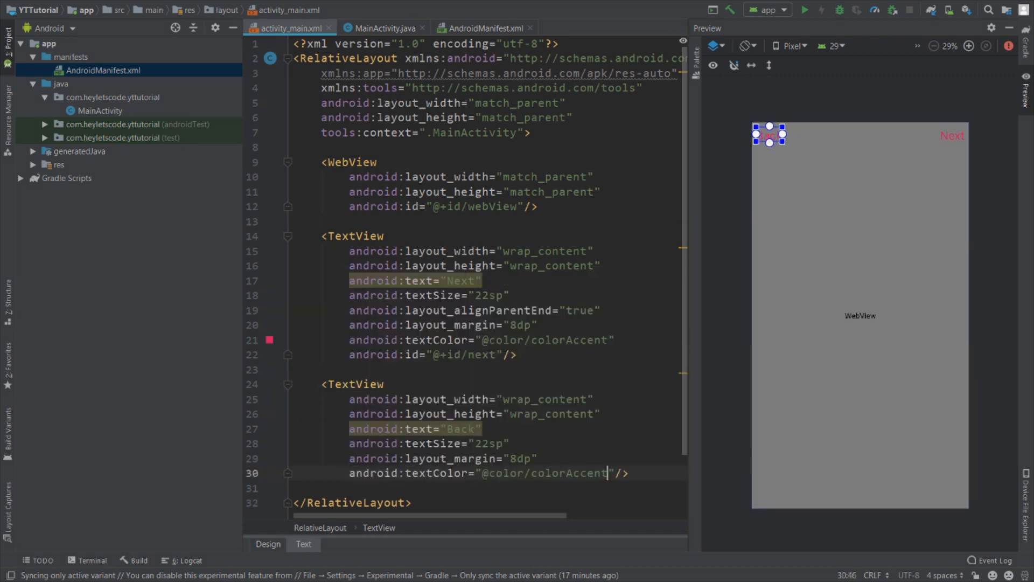
type("android:id=\"@+id/back\"/>")
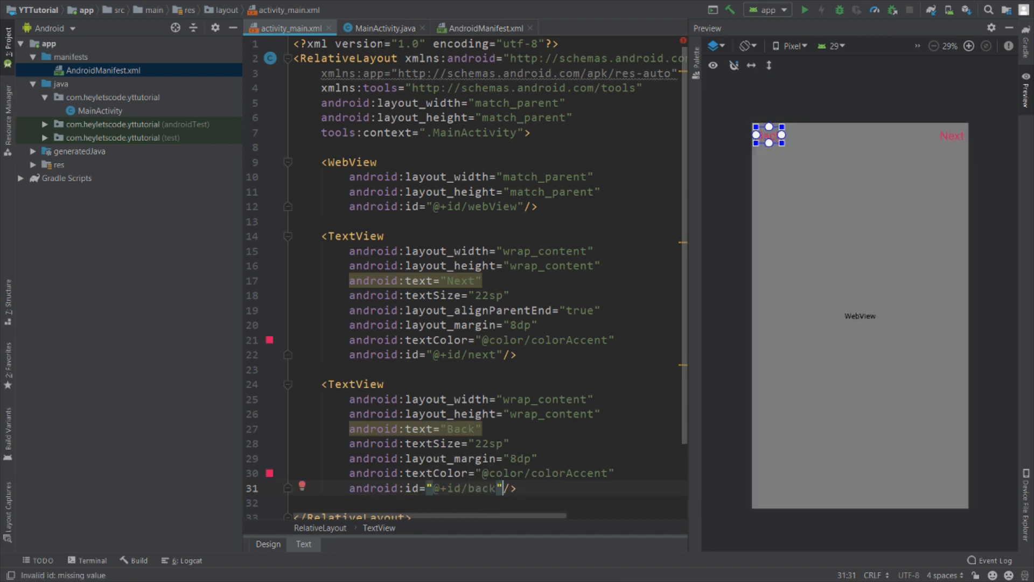
Look up the Back text view in onCreate with findViewById(R.id.back).
left_click(379, 28)
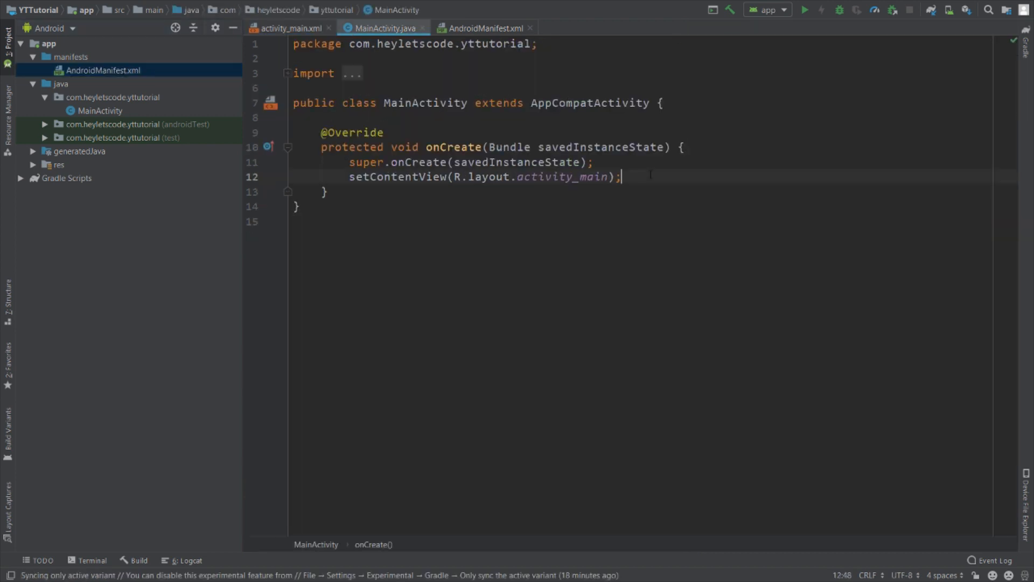
key("enter")
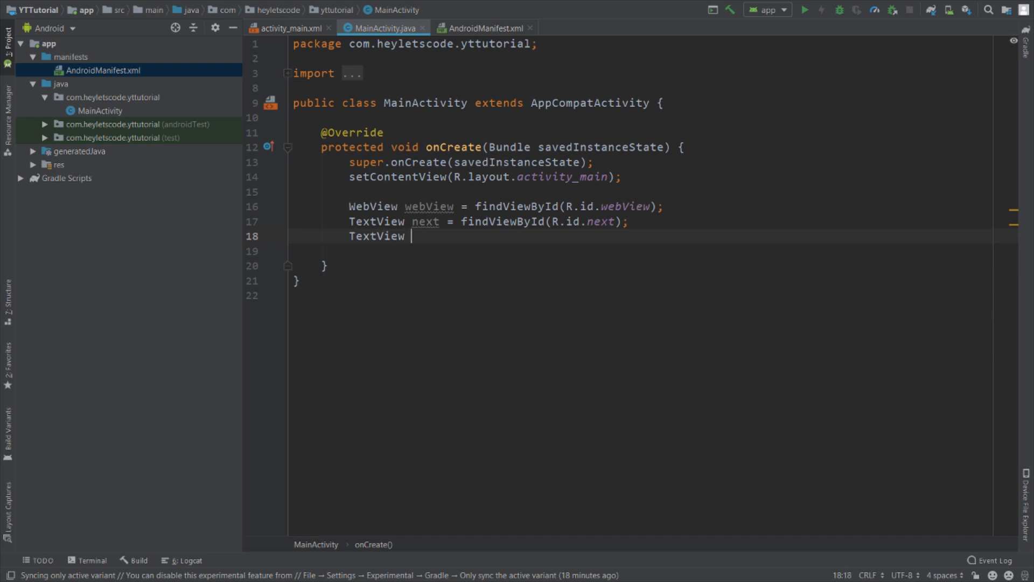
type("back = findViewById(R.id.back);")
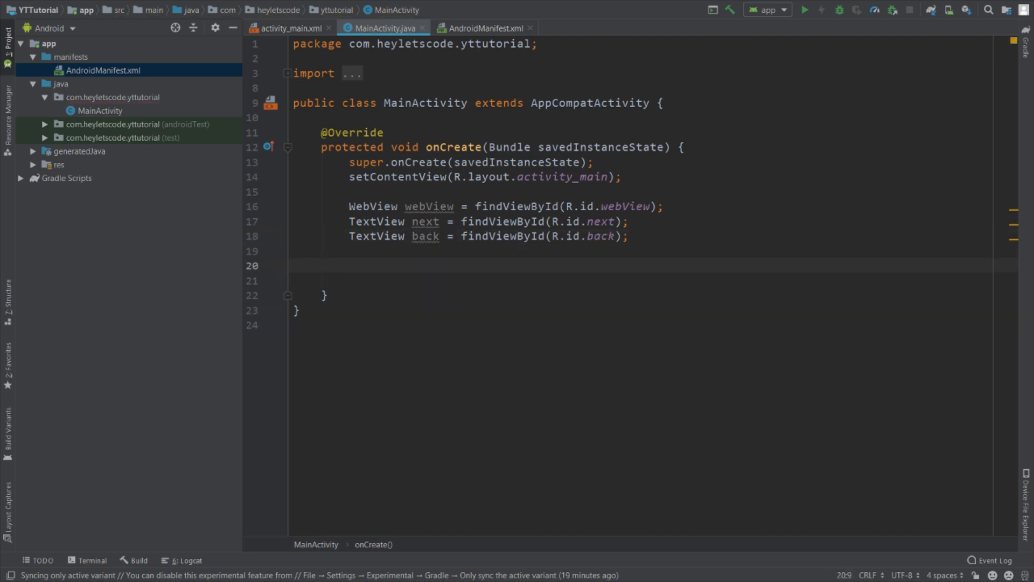
left_click(350, 265)
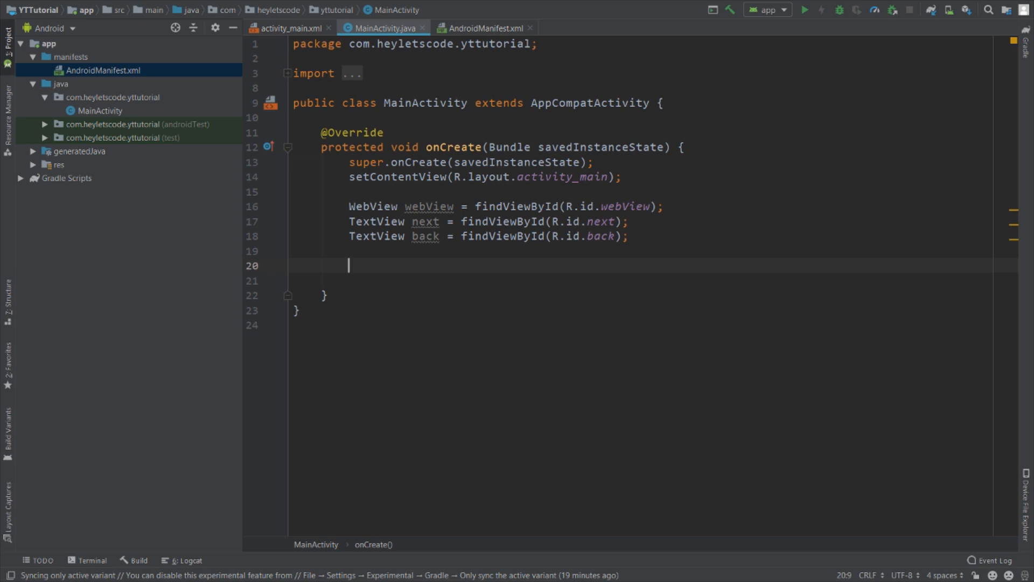
type("webView.")
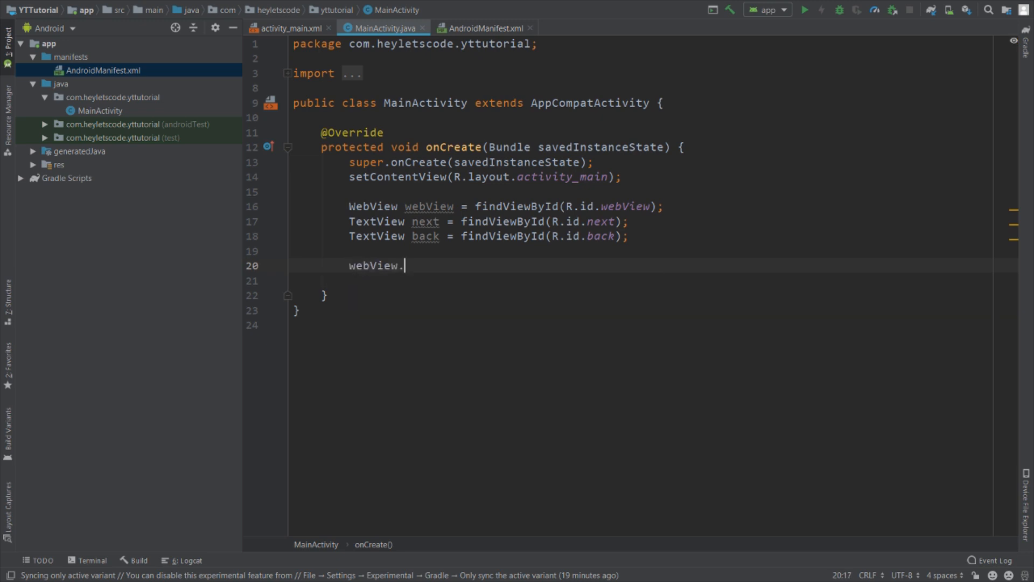
type("loadUrl(\"http\");")
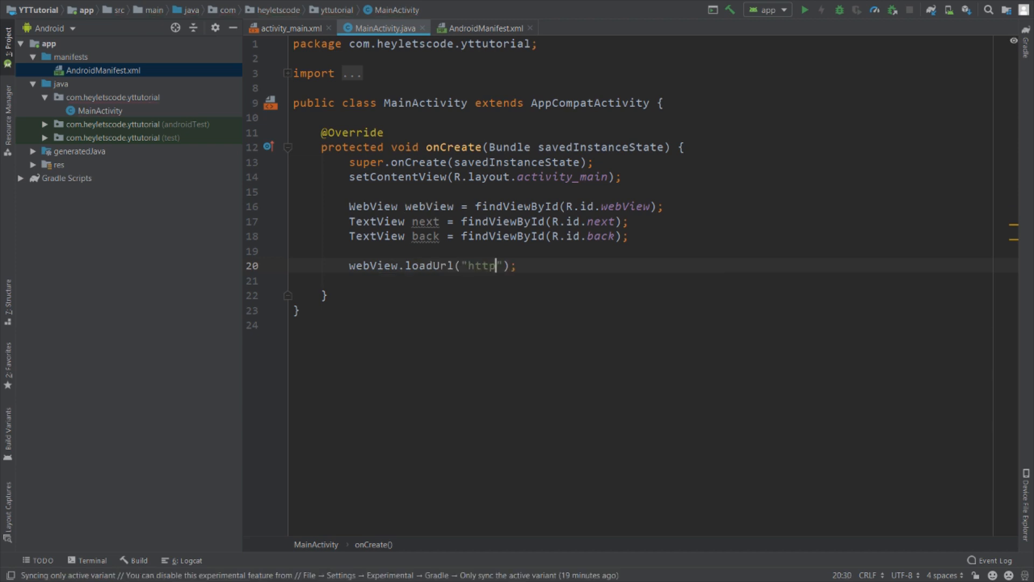
type("://www.google.com")
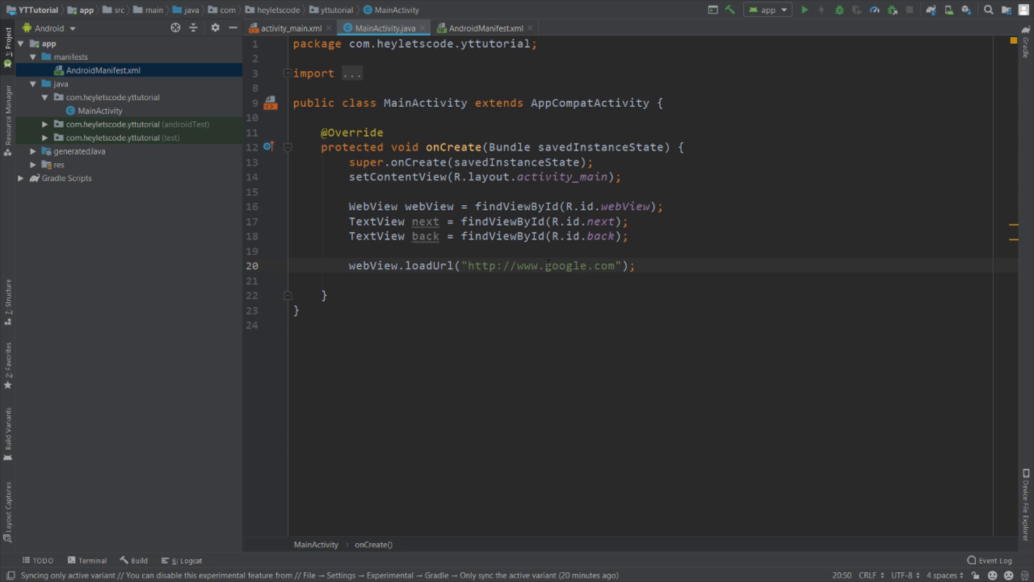
Start a webView.setWebViewClient() call above the loadUrl line.
left_click(634, 265)
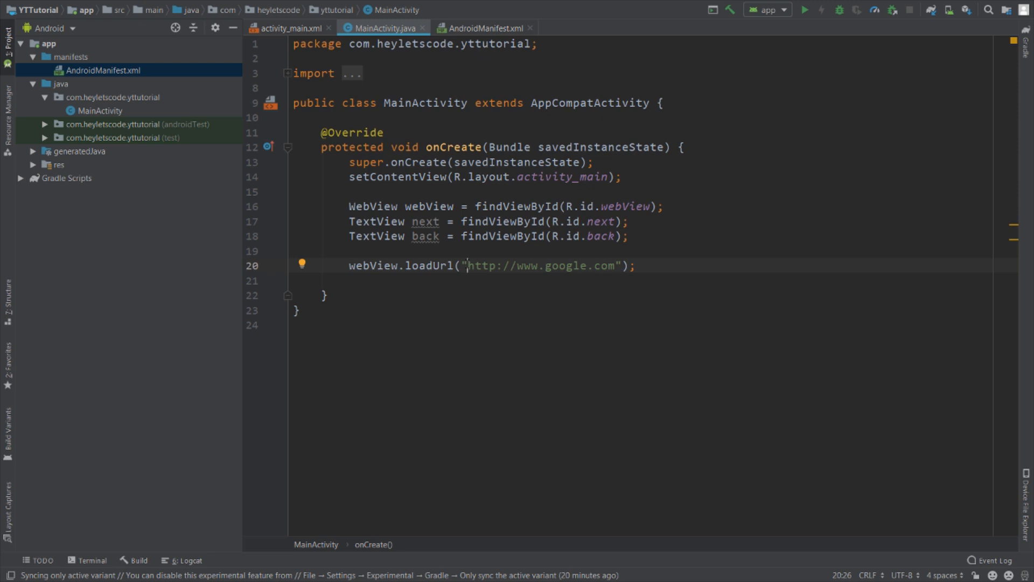
type("webView.set")
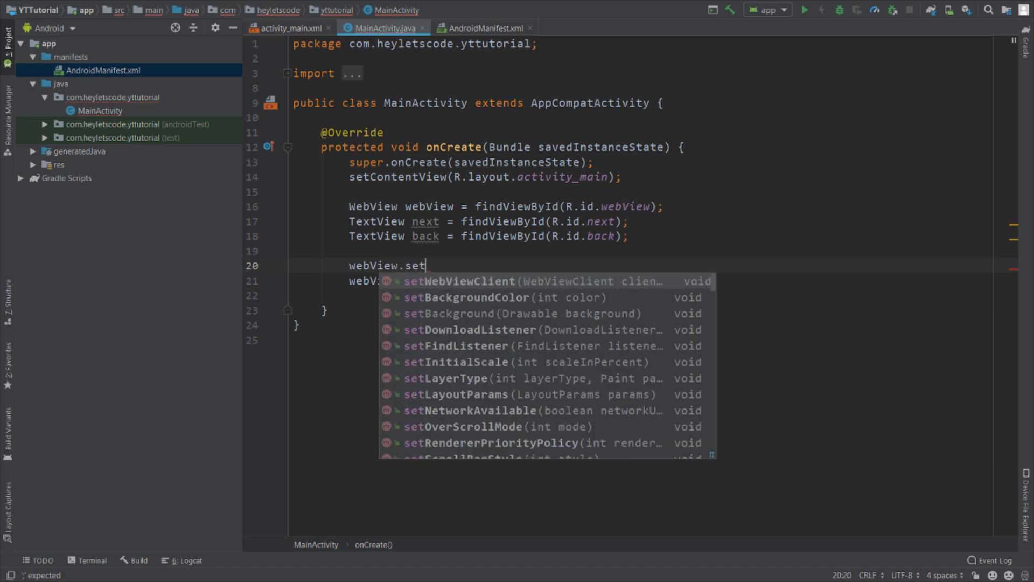
left_click(474, 280)
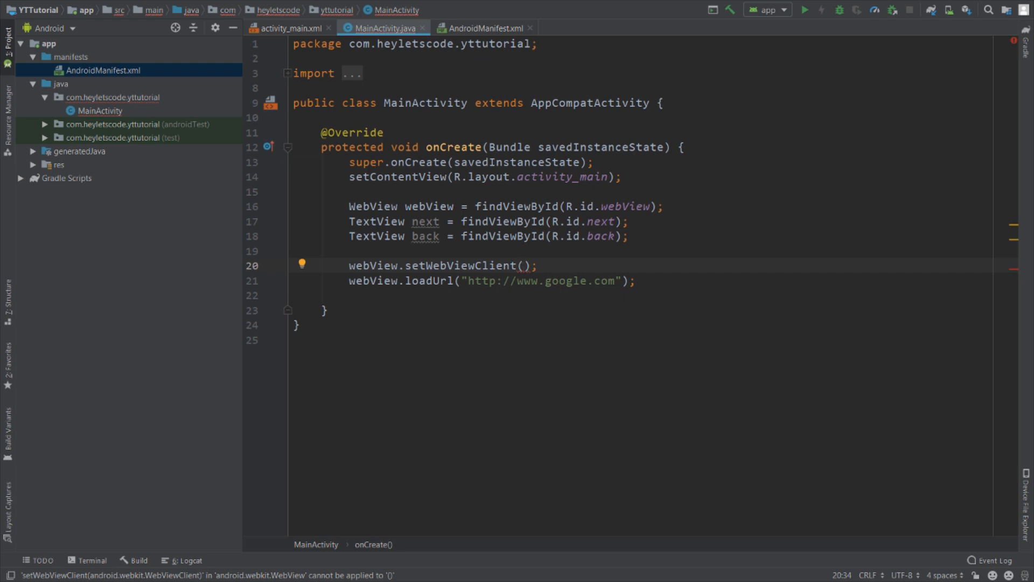
Pass new WebViewClient() and make Next call goForward() when canGoForward() is true.
type("new WebViewClient()")
type("if")
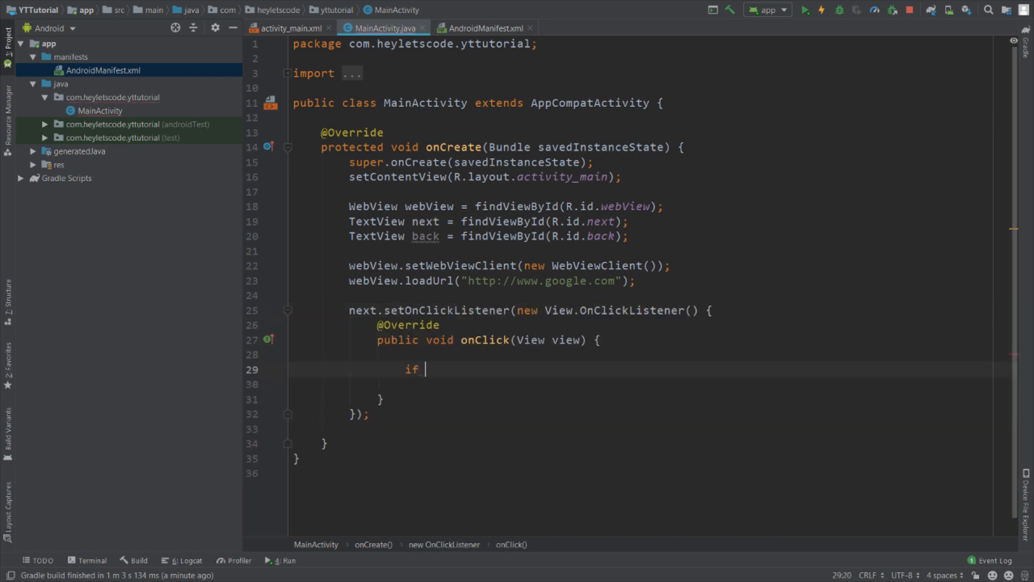
type("(webView.")
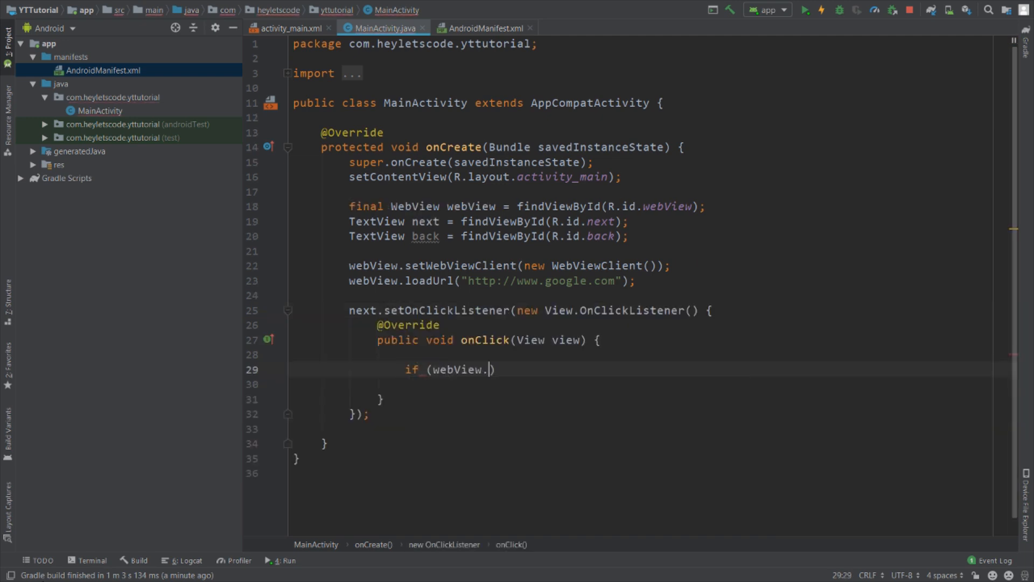
type("canGoForward(")
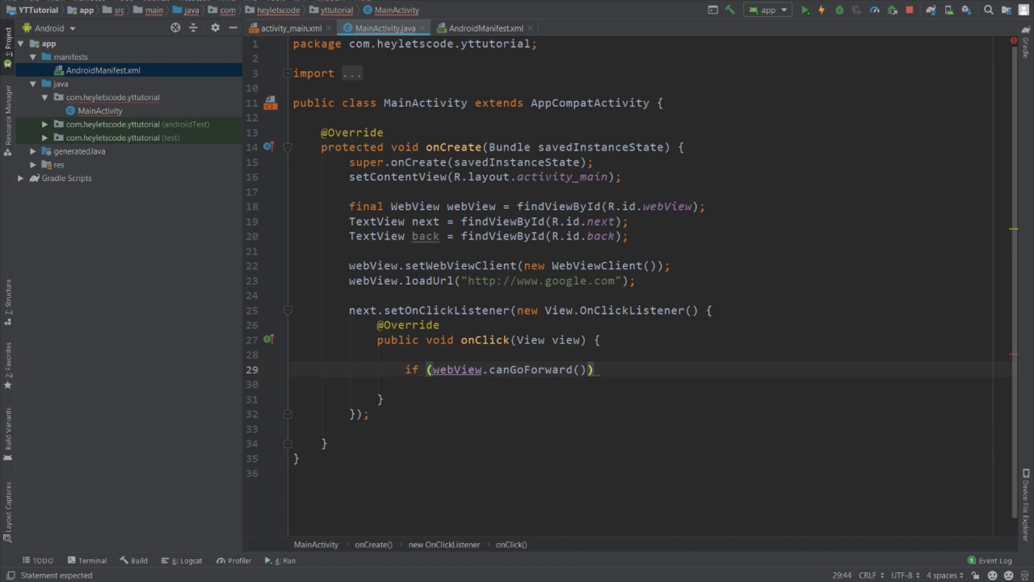
type("webView.goForward();")
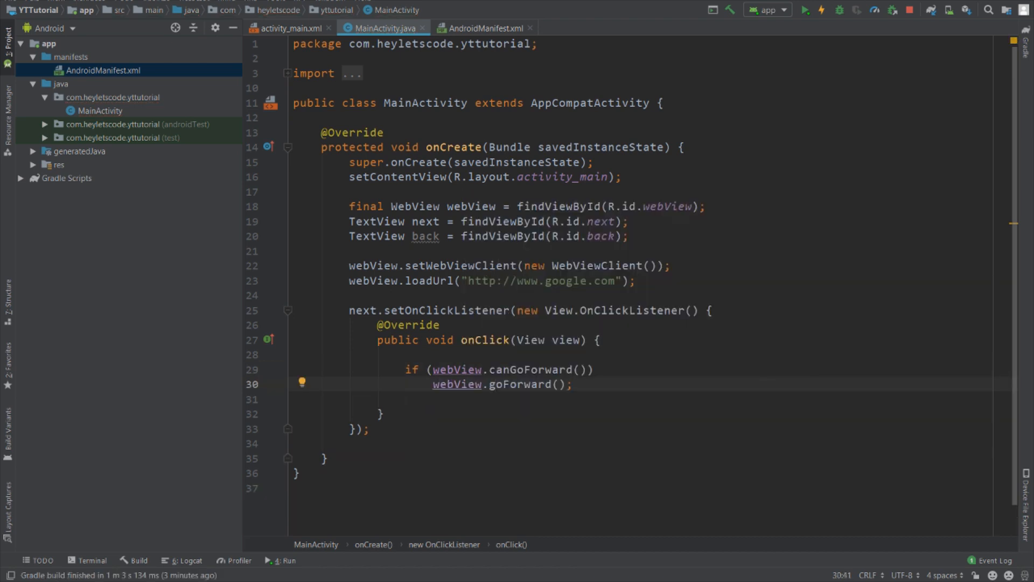
left_click(370, 427)
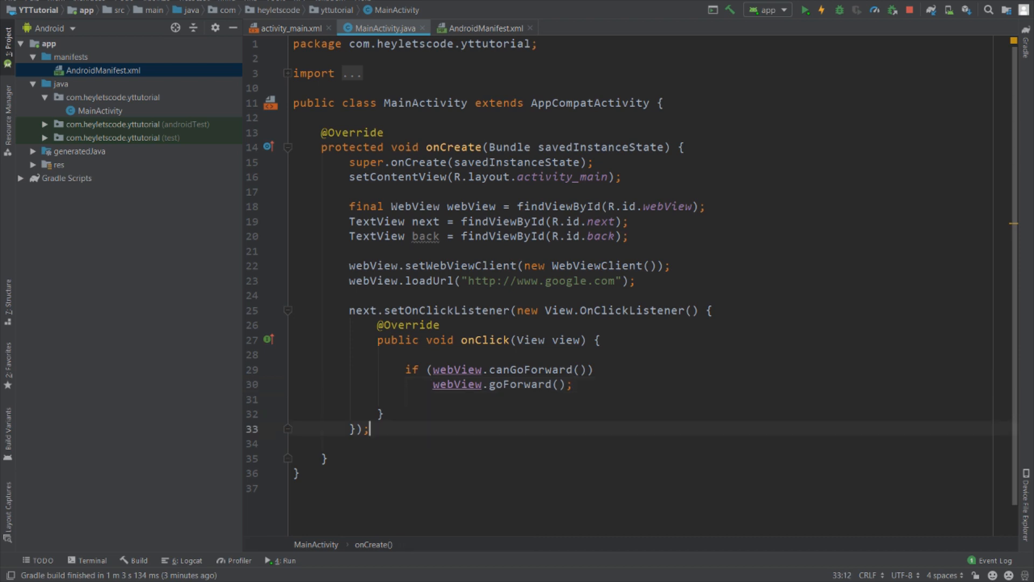
Start the Back listener with an if (webView.canGoBack()) check.
key("Enter")
type("back.setOnClickListener(new View.OnClickListener() {")
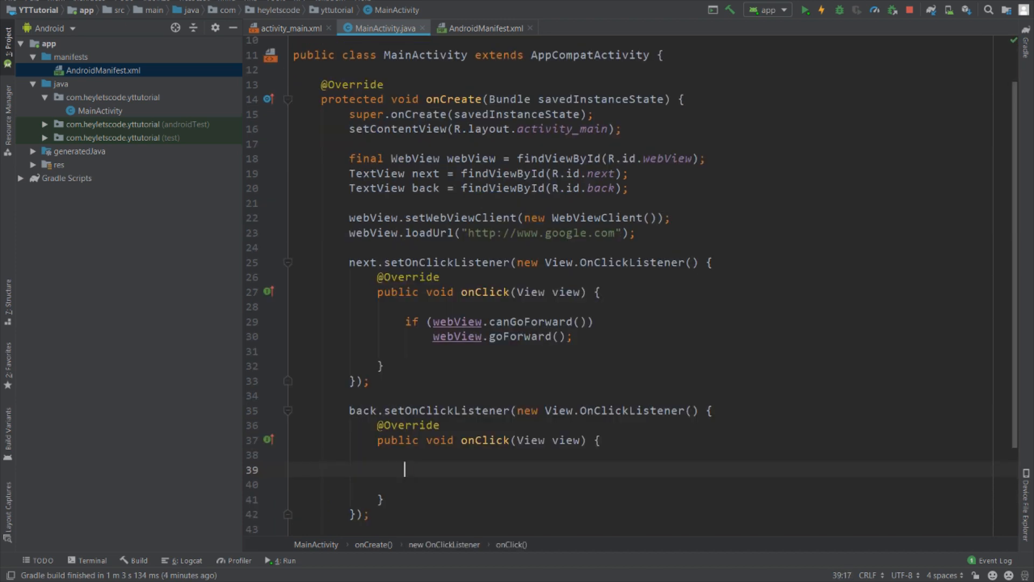
type("if (web)")
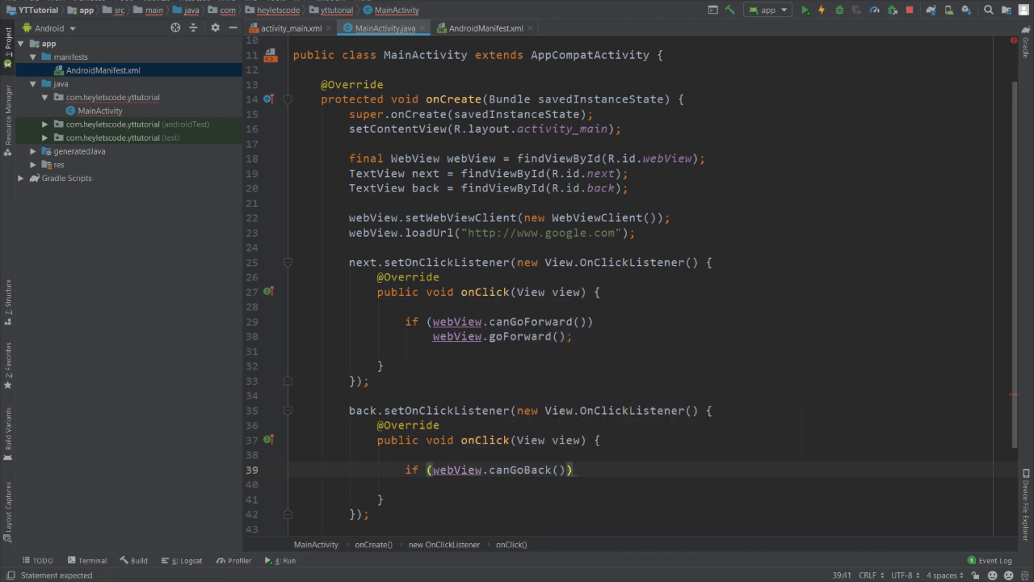
type("web")
type("on")
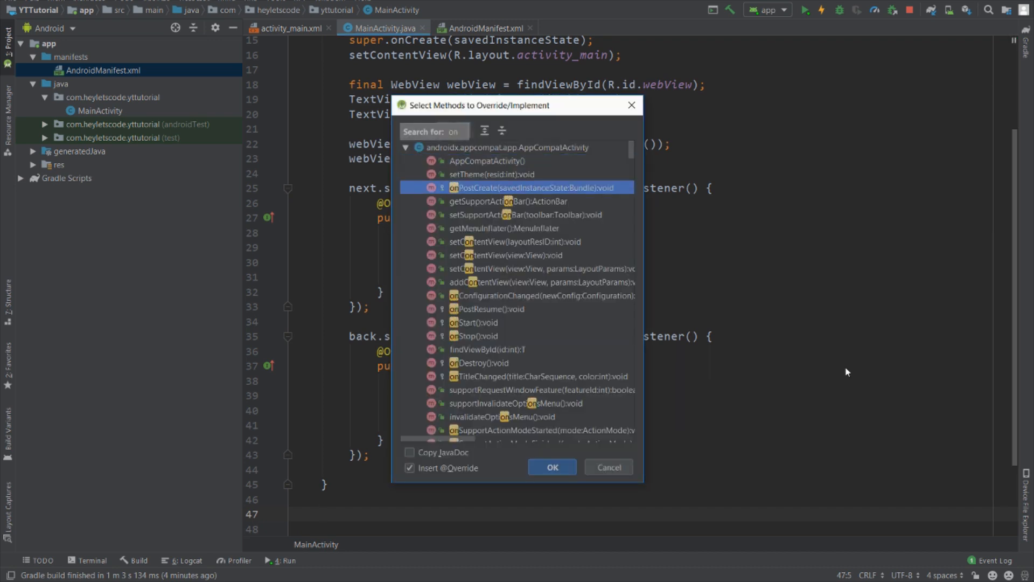
Override onBackPressed with an if (webView.canGoBack()) check before super.onBackPressed().
left_click(551, 467)
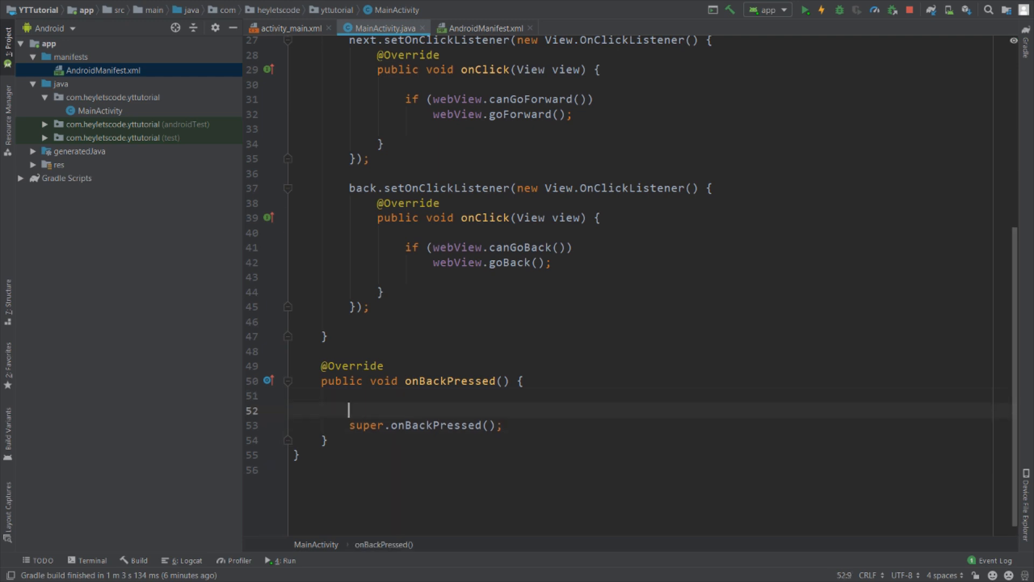
type("if (")
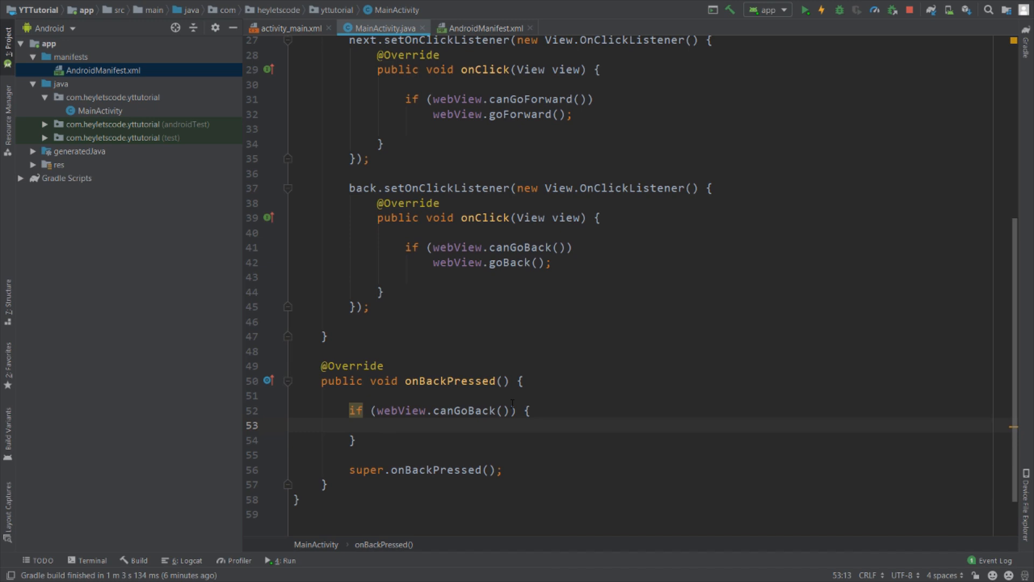
type("web")
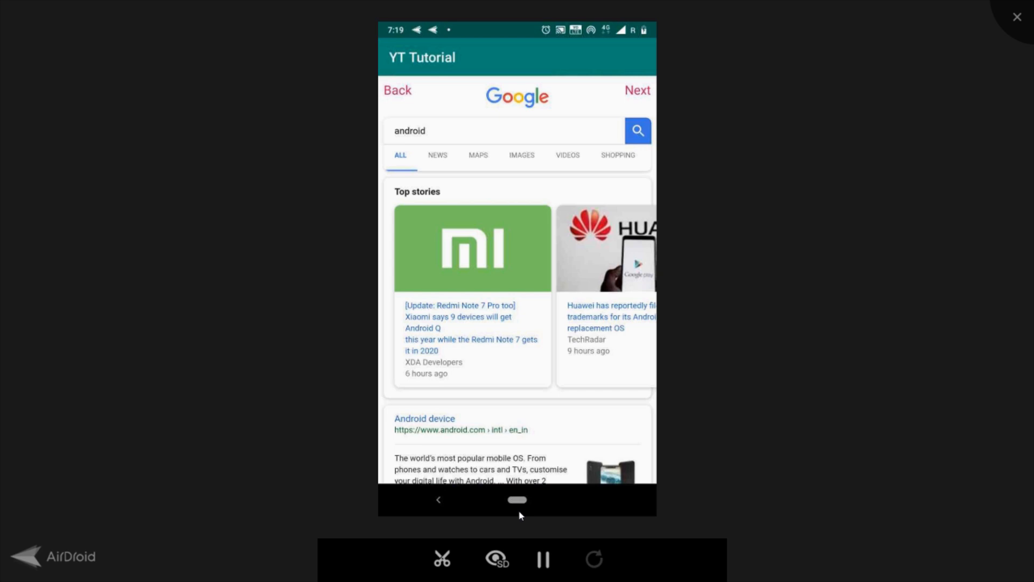
Return from the search results to Google's home page with the app's Back text and focus the search box.
left_click(397, 91)
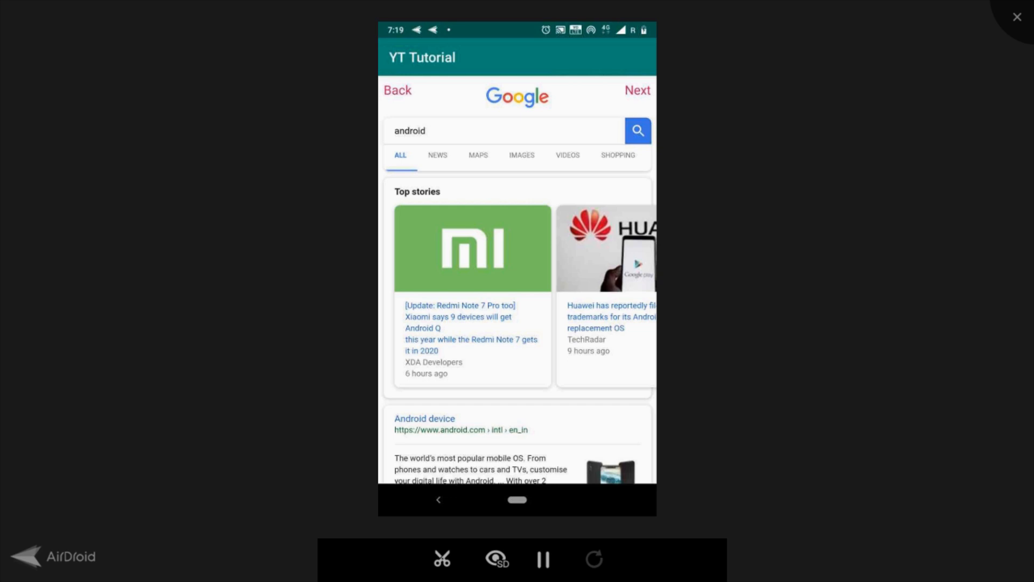
left_click(397, 90)
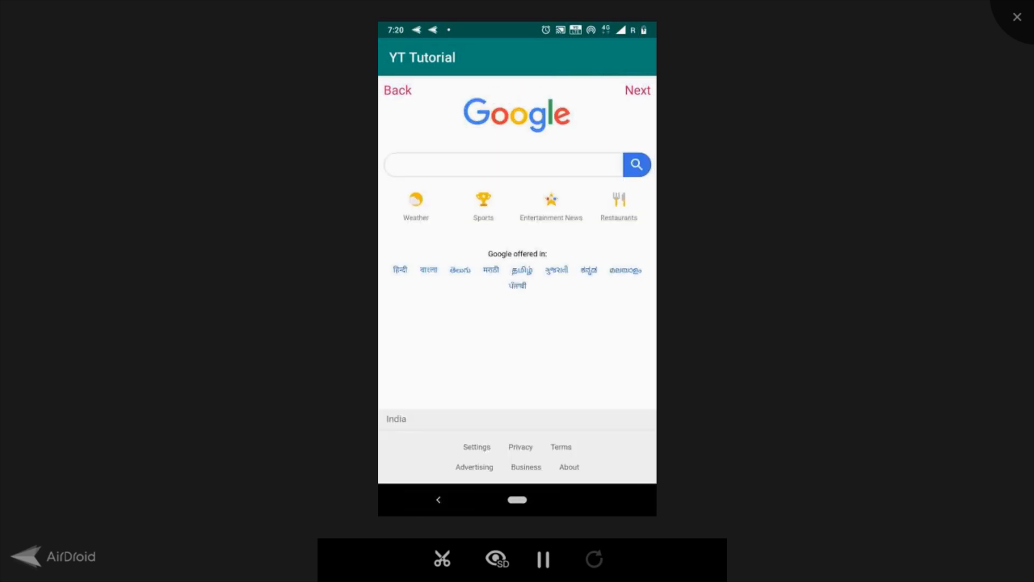
left_click(501, 164)
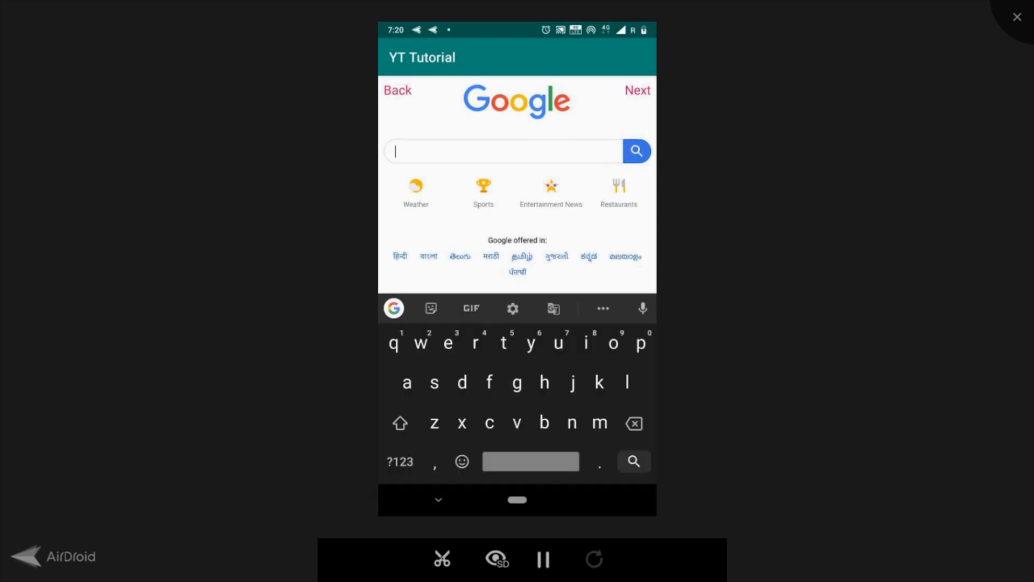
left_click(637, 90)
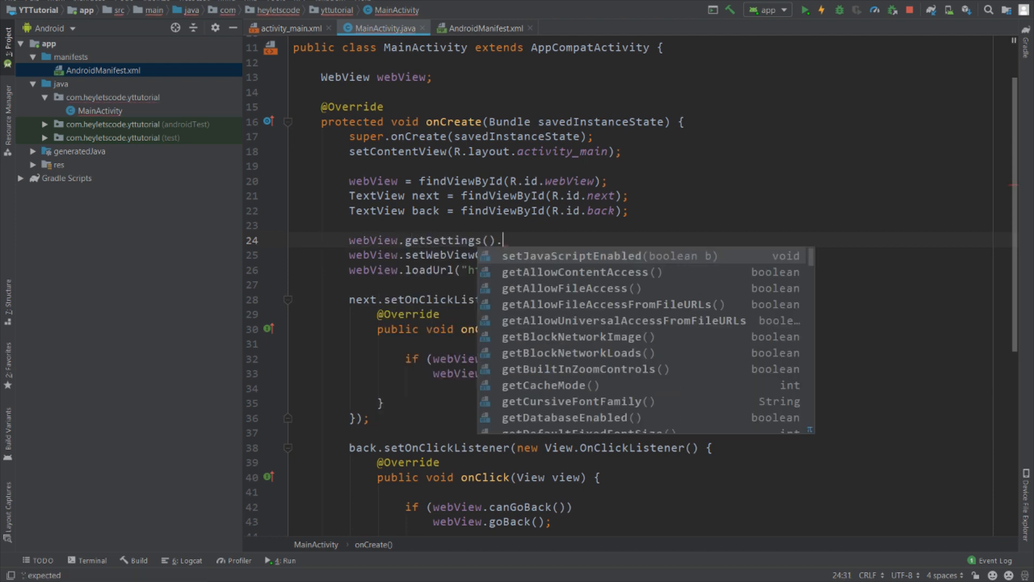
Enable JavaScript via webView.getSettings().setJavaScriptEnabled(true) and rerun the app.
left_click(593, 255)
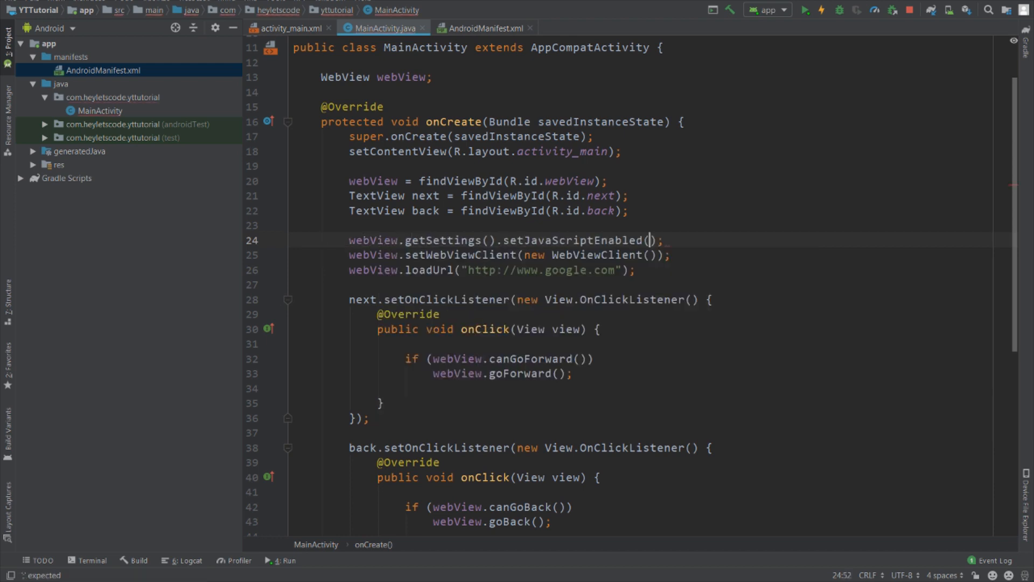
left_click(362, 8)
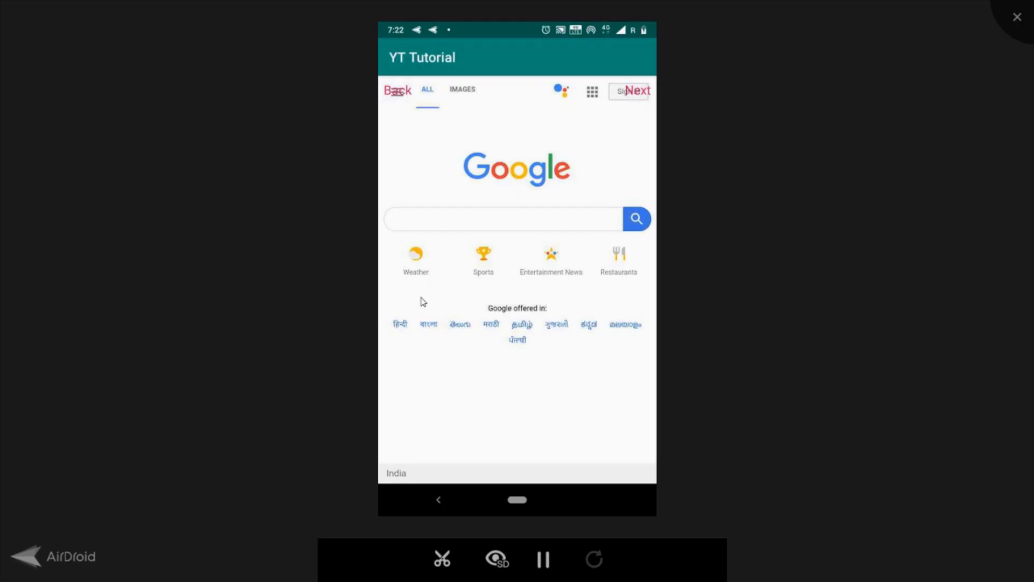
Search Google for sidigital in the app and load the Si digital site.
type("sidigit")
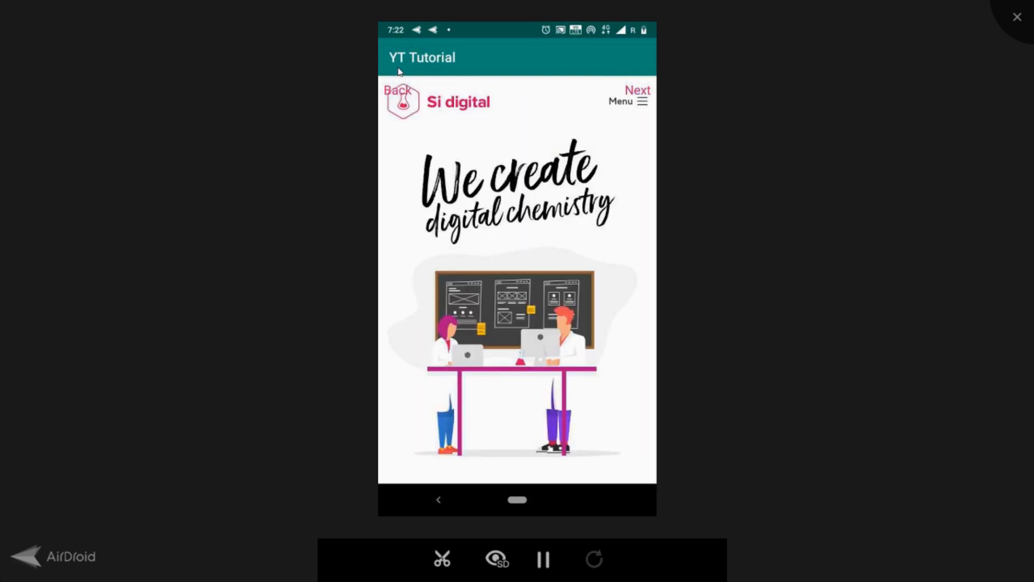
mouse_move(448, 108)
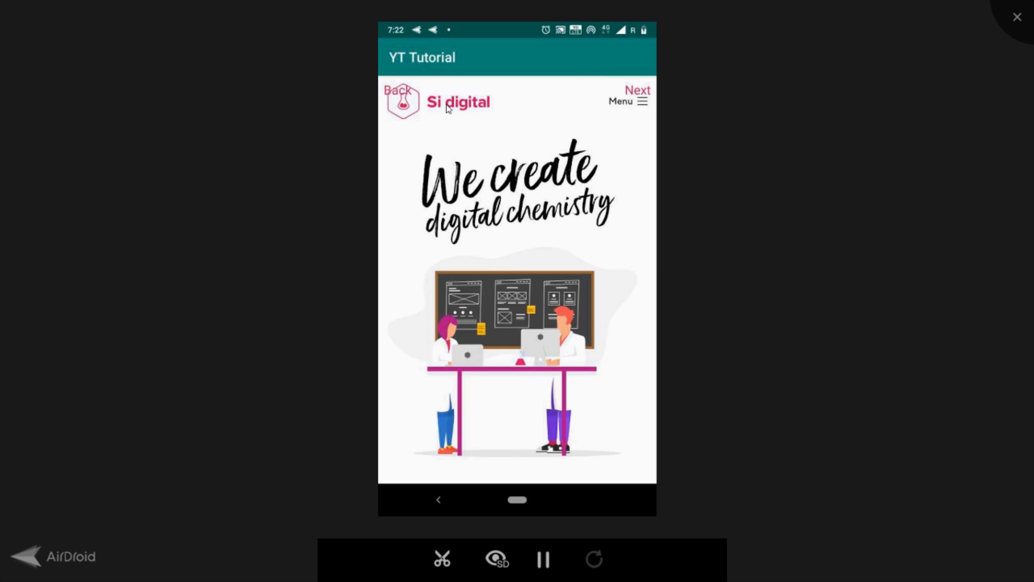